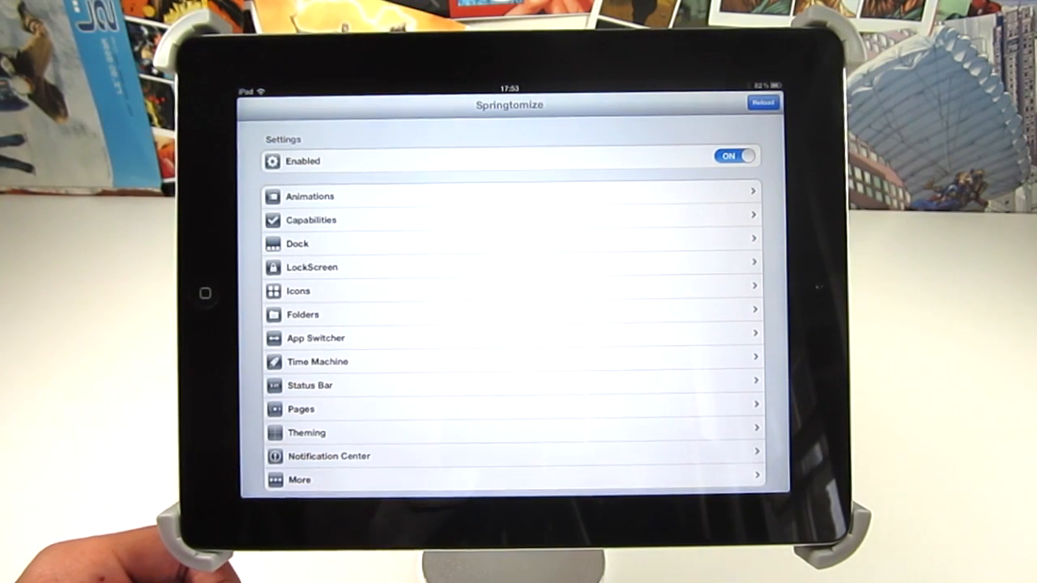
scroll(down, 3)
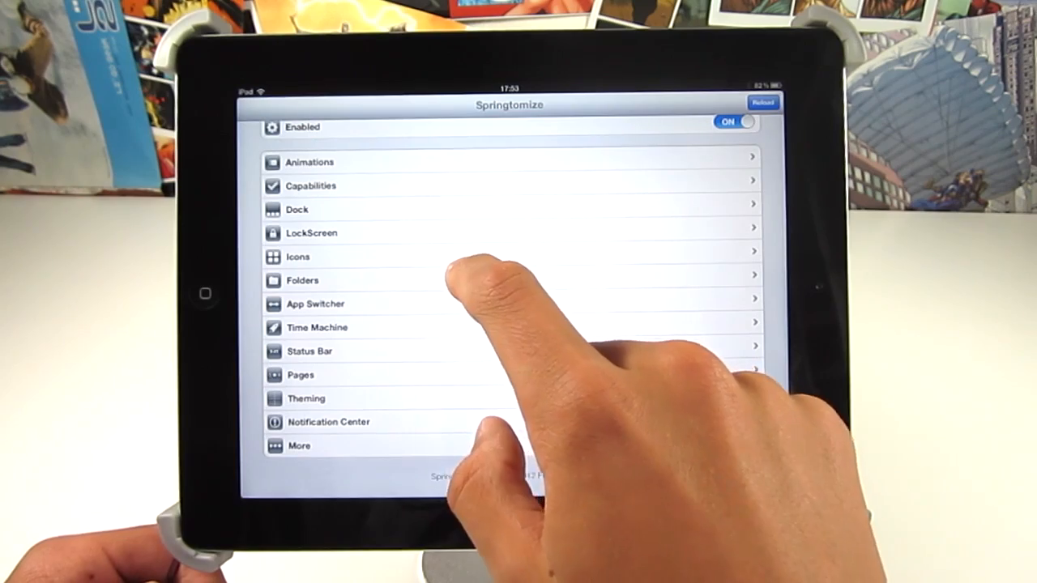
click(324, 257)
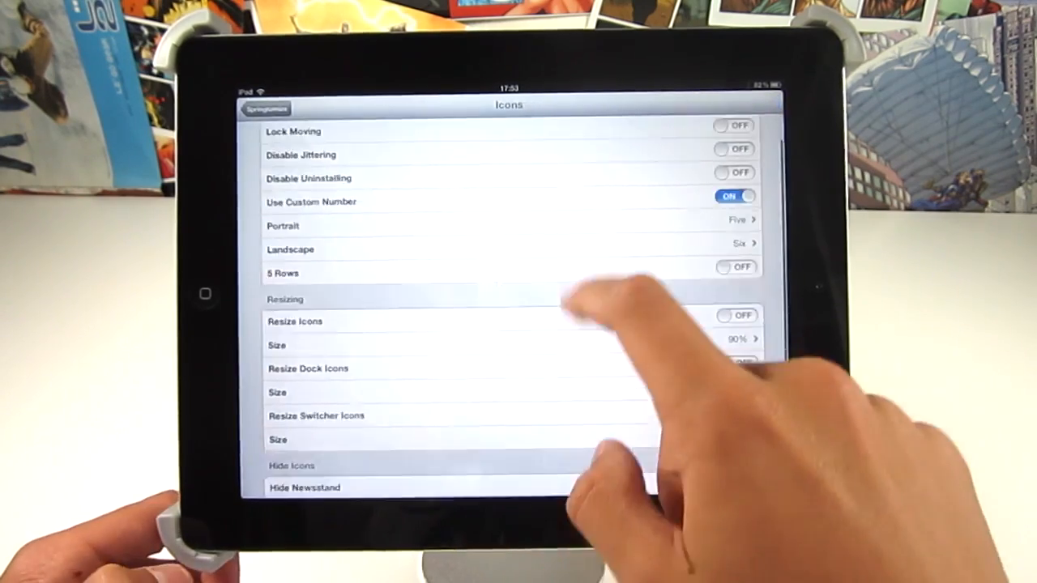
click(264, 109)
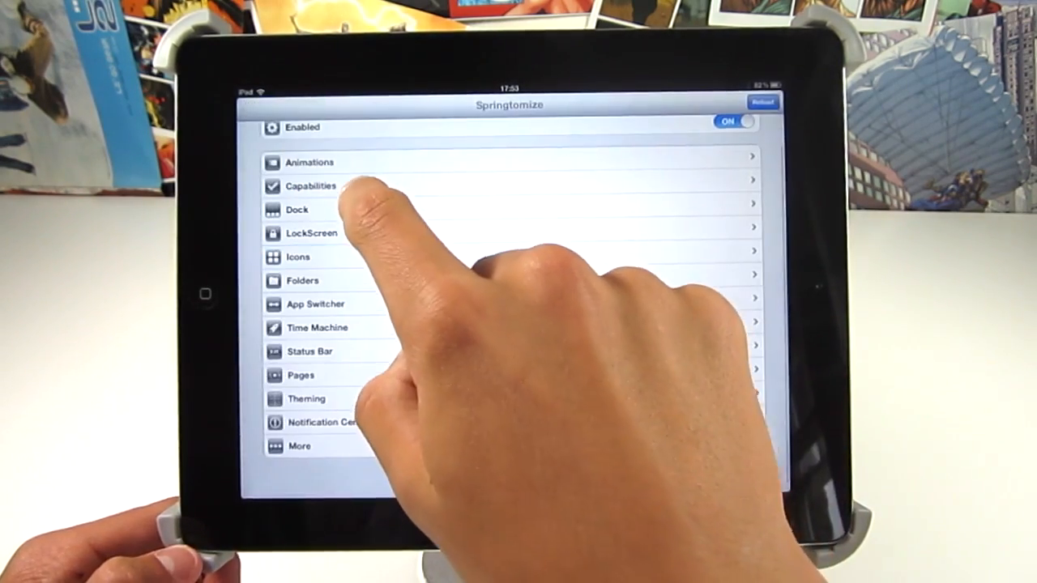
click(310, 162)
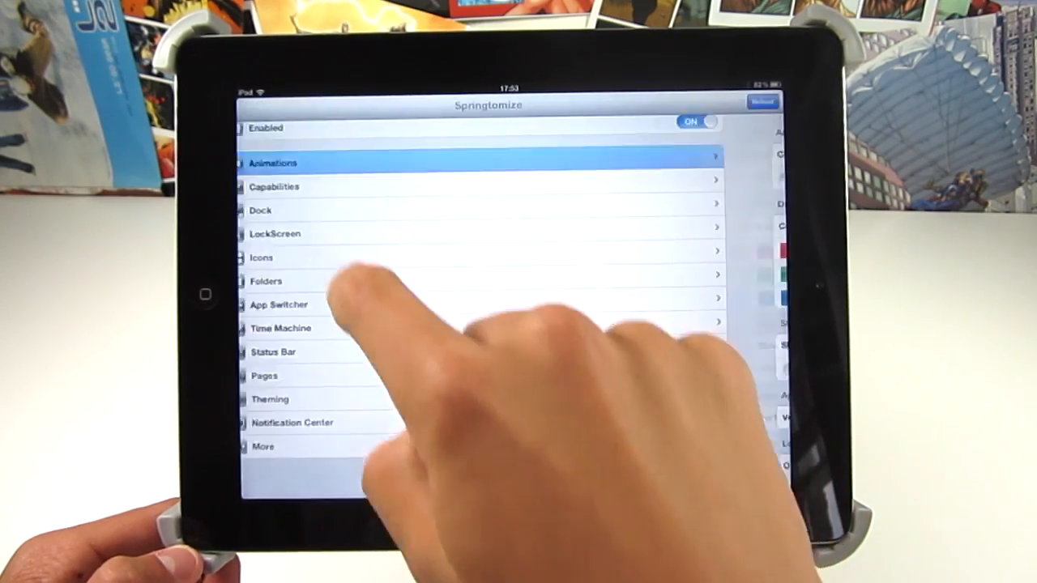
click(269, 399)
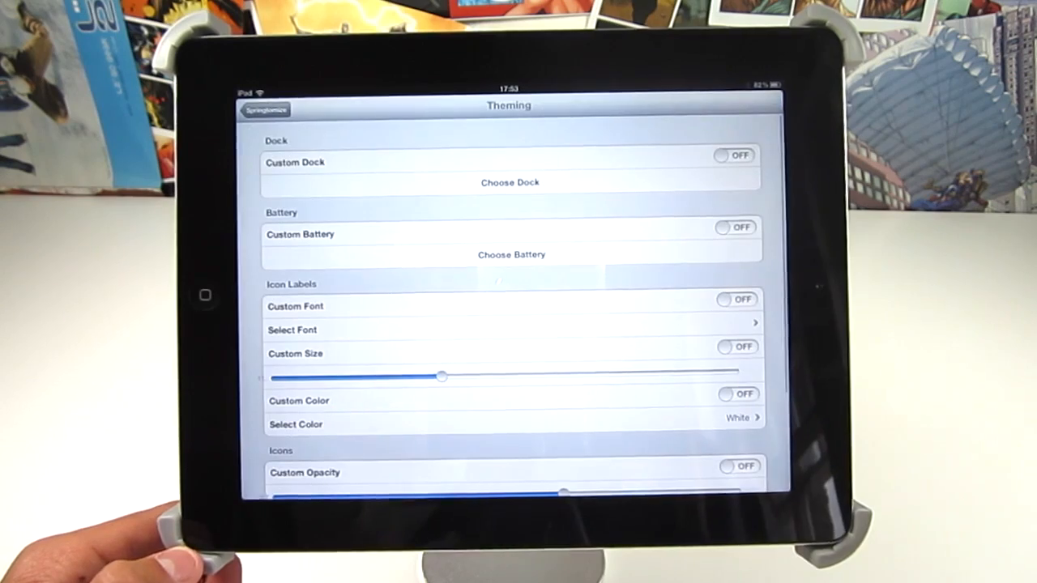
scroll(down, 3)
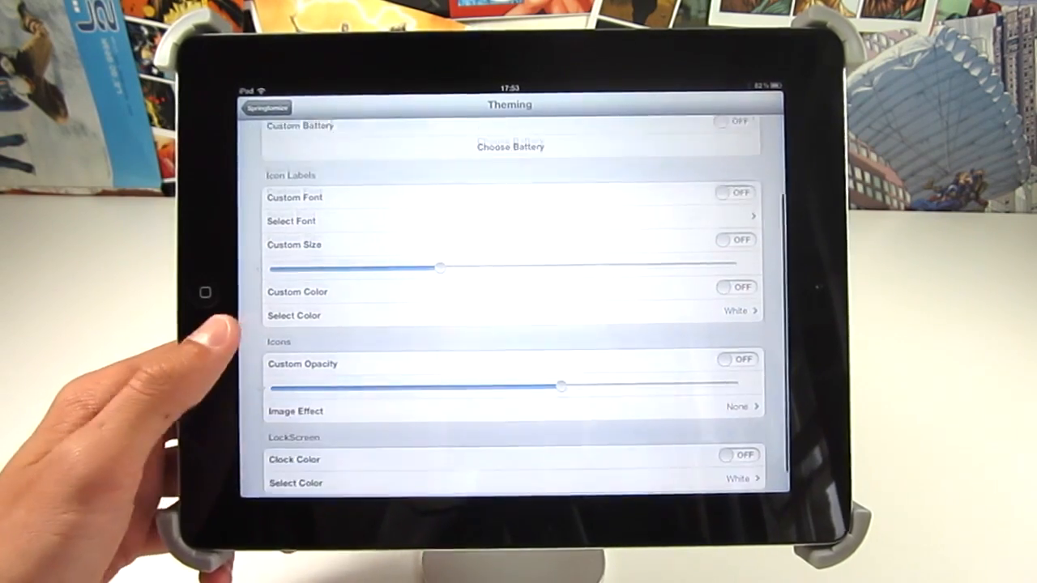
click(266, 108)
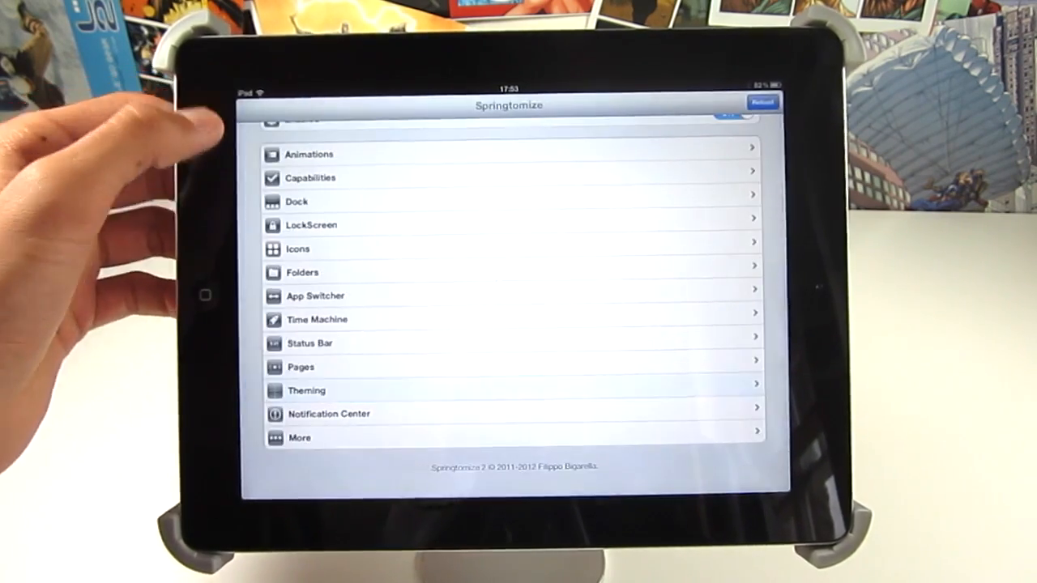
click(329, 414)
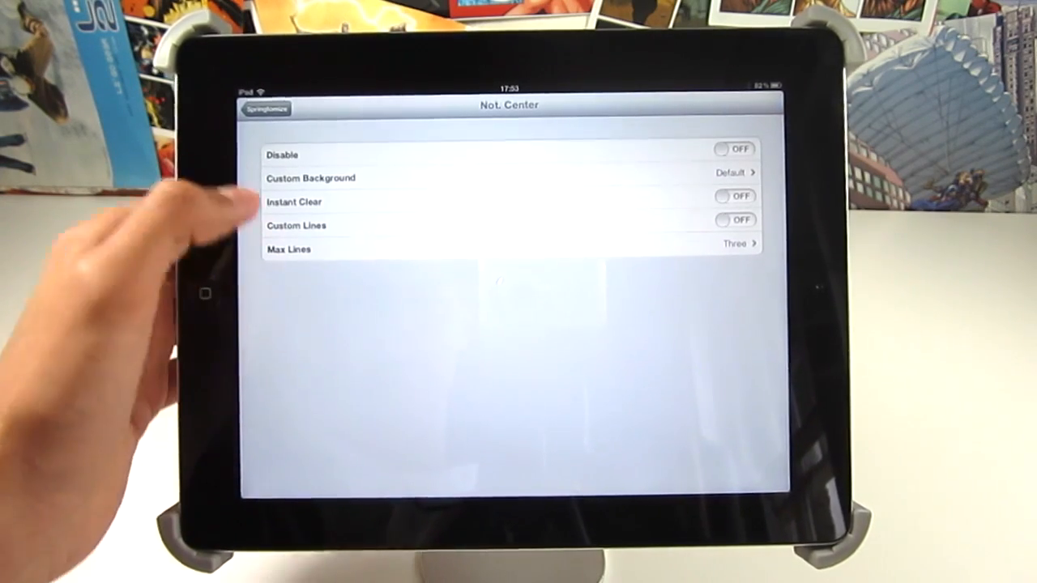
click(265, 109)
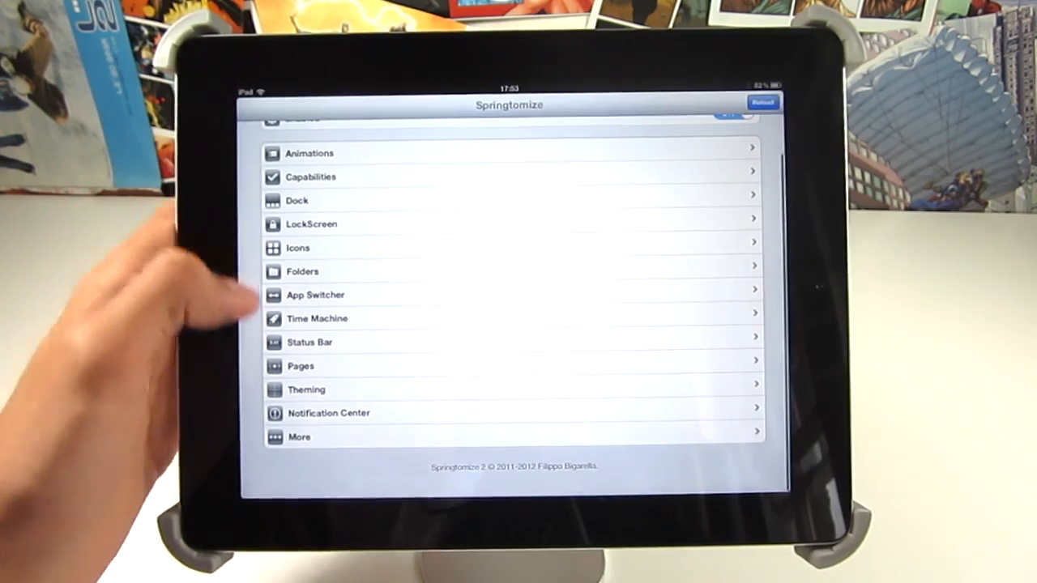
click(328, 413)
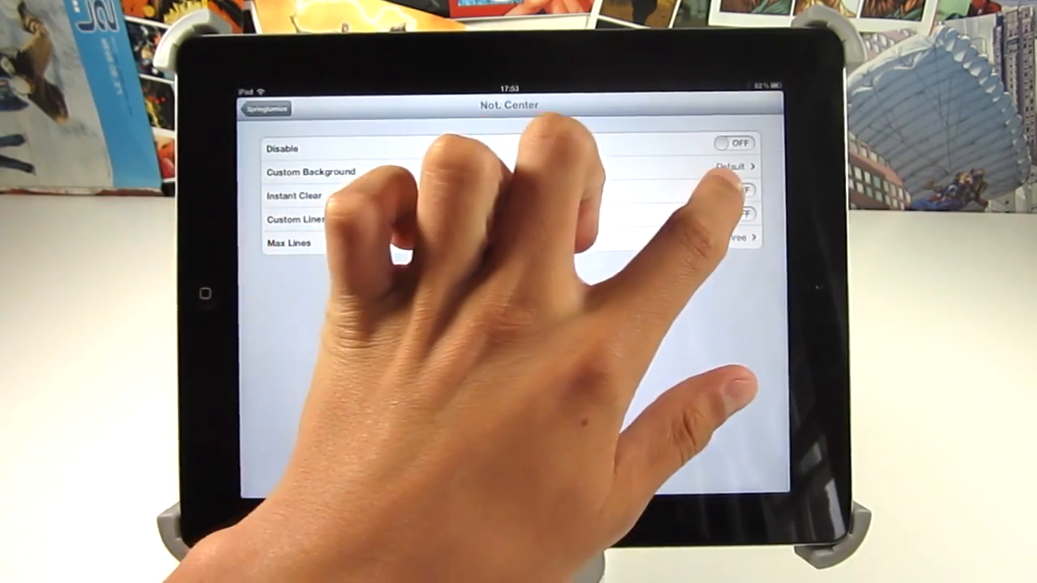
click(733, 190)
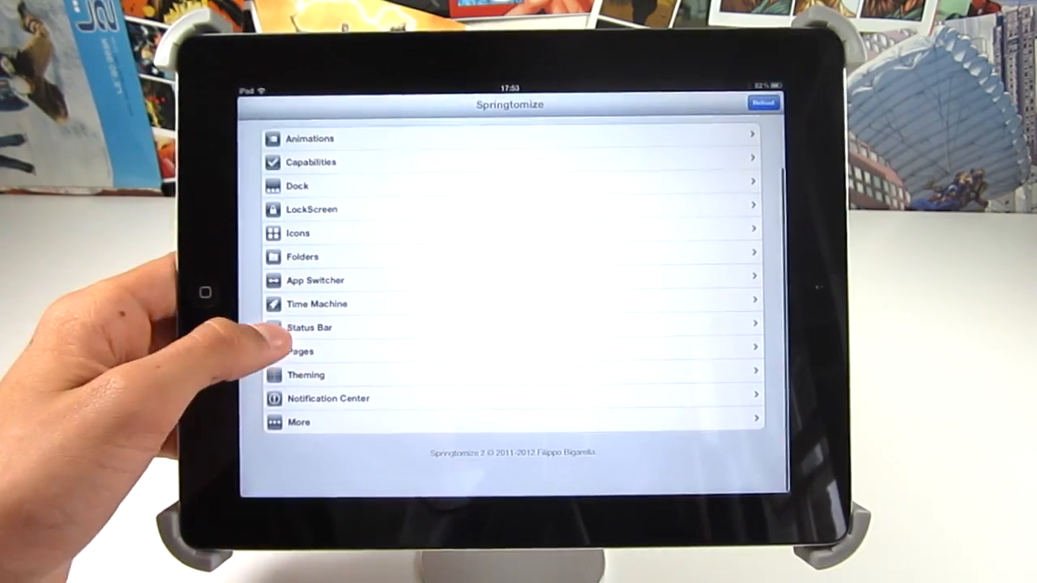
click(314, 279)
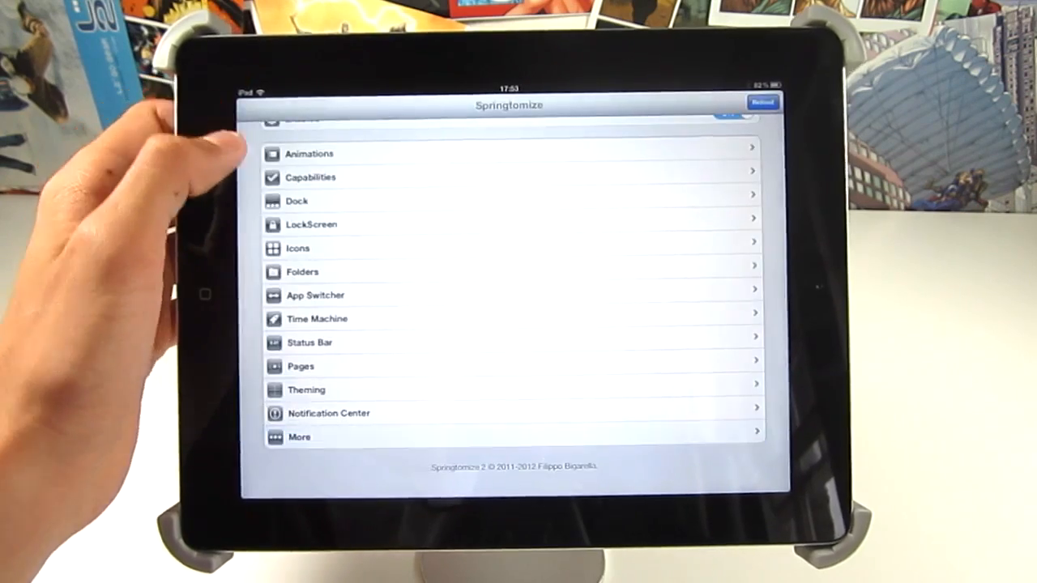
click(308, 153)
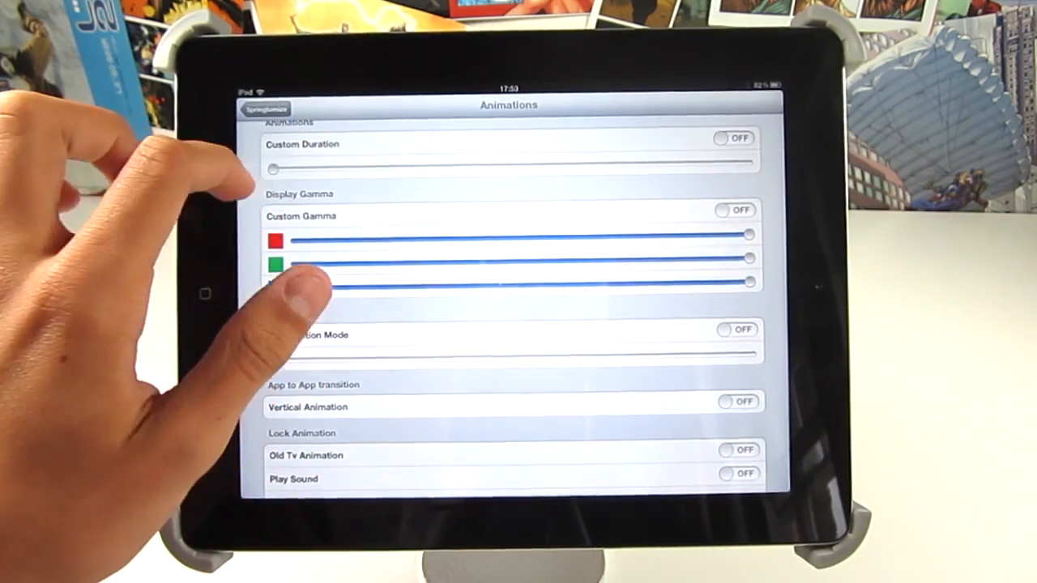
click(266, 109)
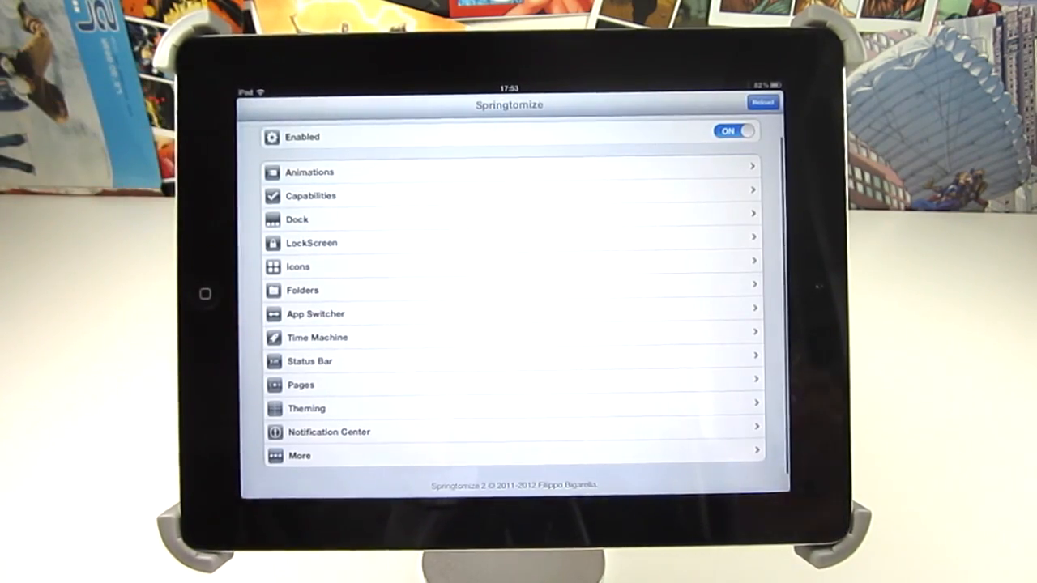